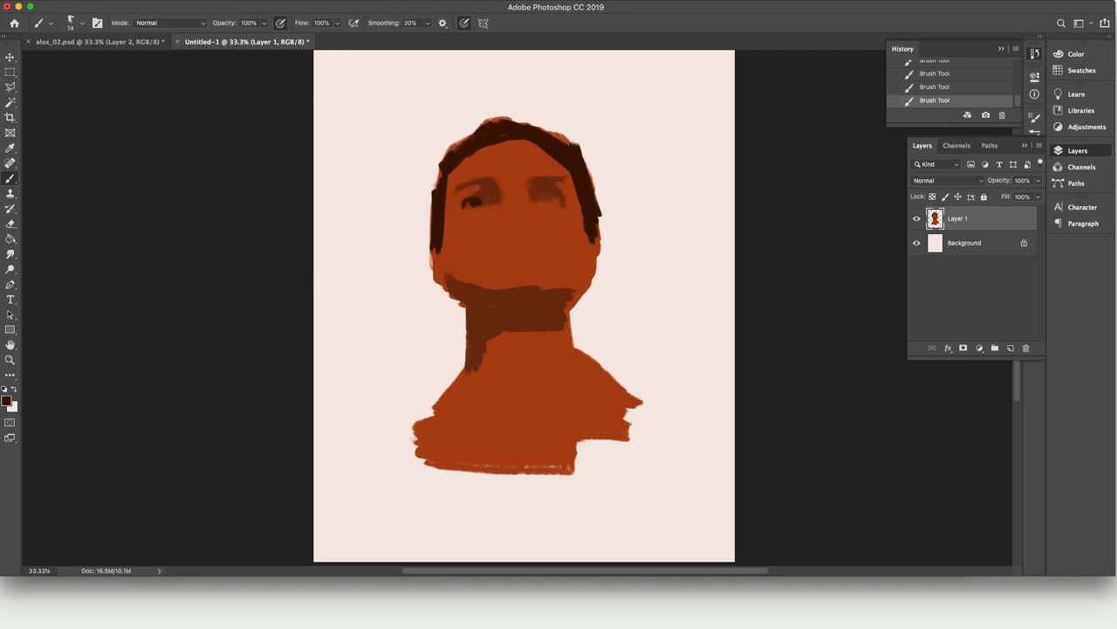
# - Paint darker orange-brown shadows into the eyes, nostrils, lips and jaw
pyautogui.moveTo(493, 210); pyautogui.dragTo(533, 241)
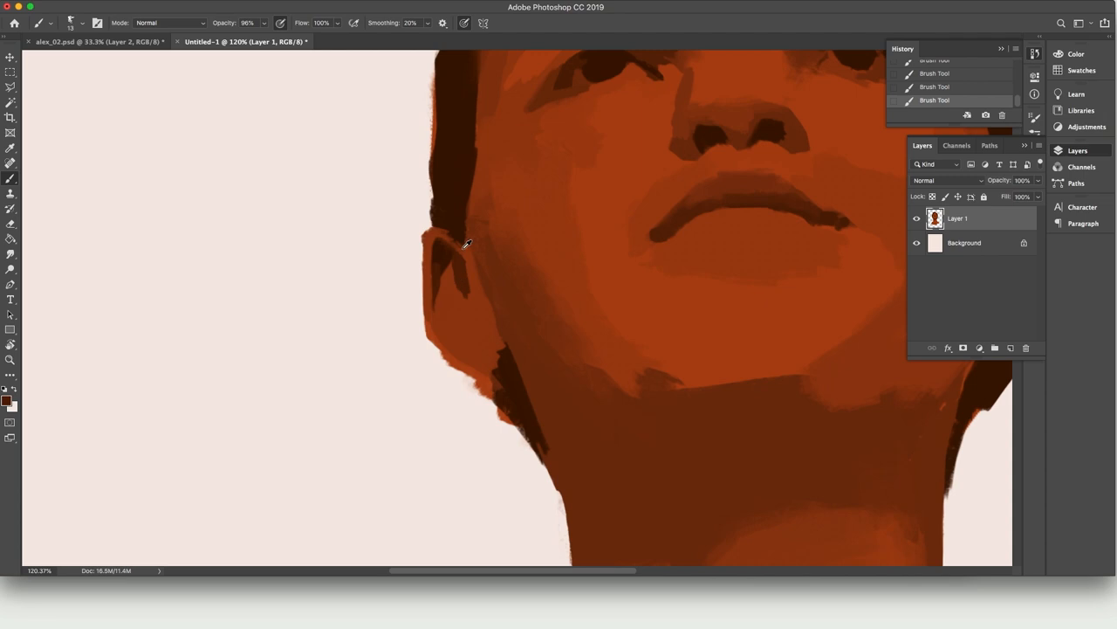
# - Smudge the blocky tone edges along the chin, jaw and neck so they blend
pyautogui.click(11, 360)
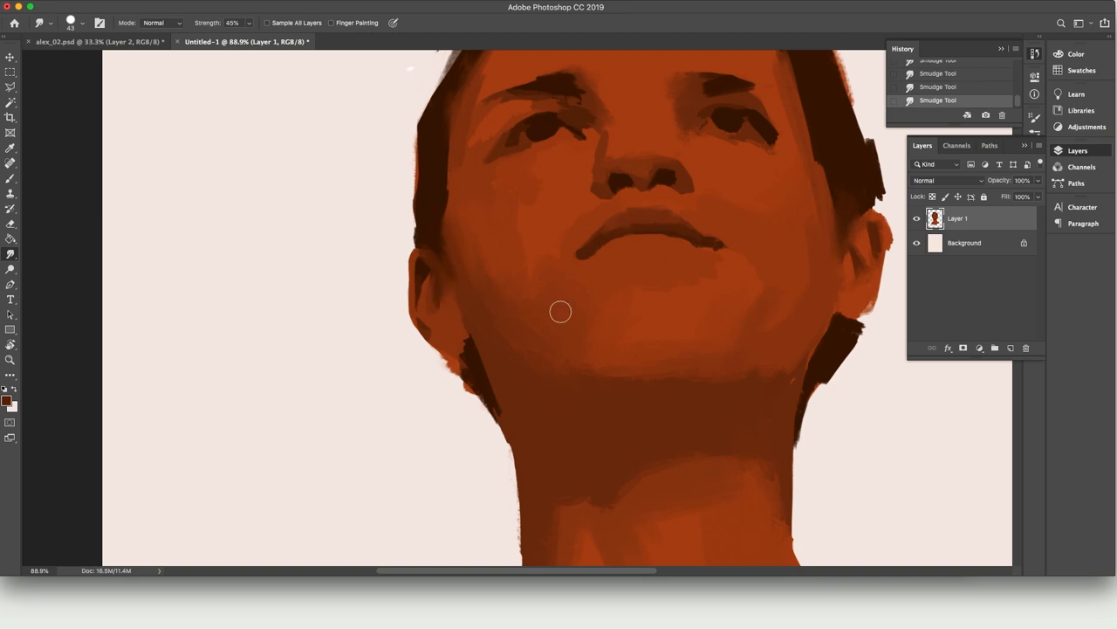
# - Blend tone transitions across the cheeks, forehead and around the brows
pyautogui.click(10, 360)
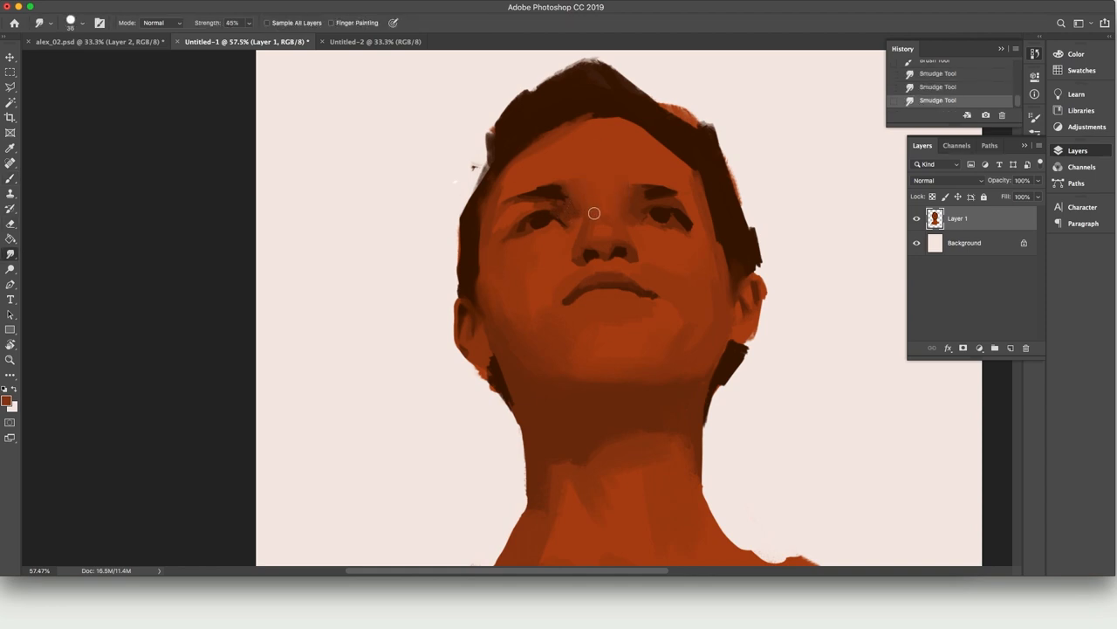
pyautogui.moveTo(688, 122)
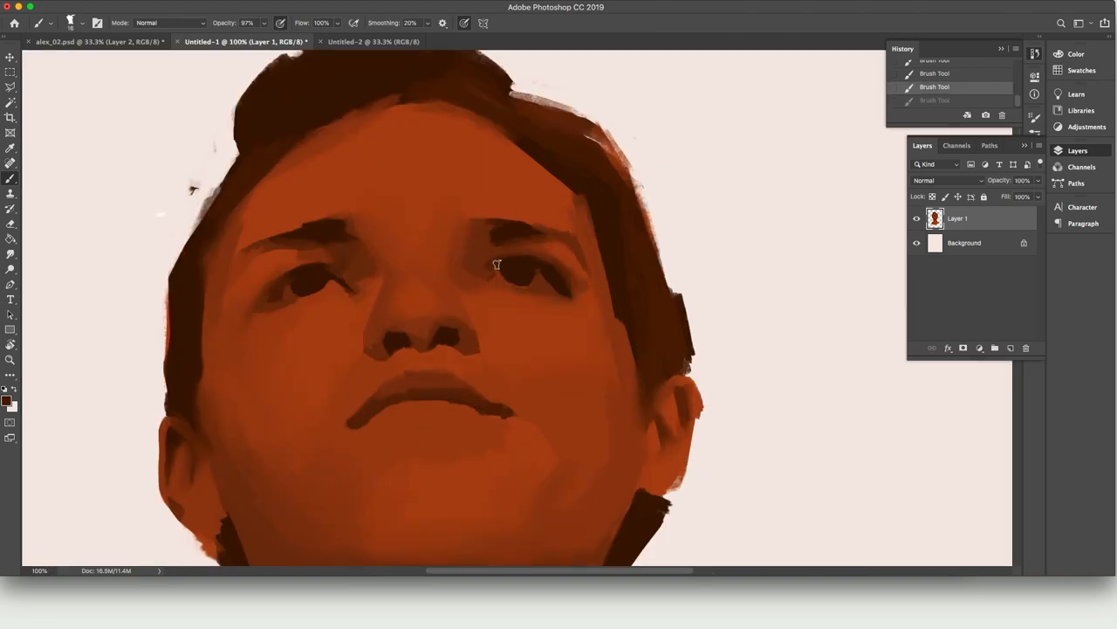
# - Add dark accents to the eyes, brows and hairline, then view the portrait full screen
pyautogui.moveTo(498, 265); pyautogui.dragTo(468, 347)
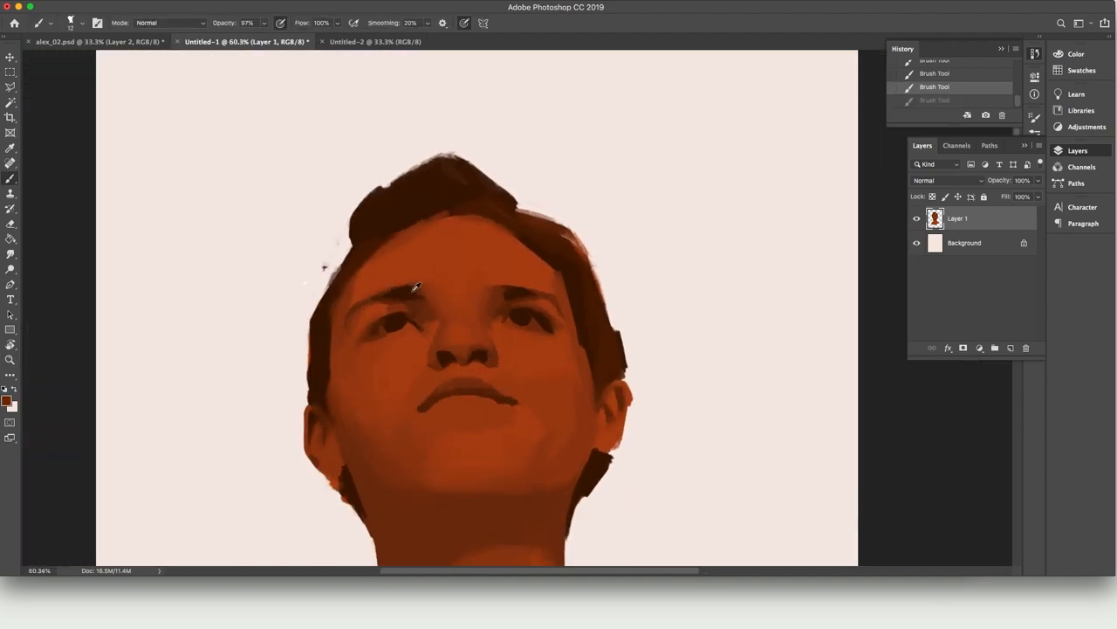
pyautogui.click(364, 318)
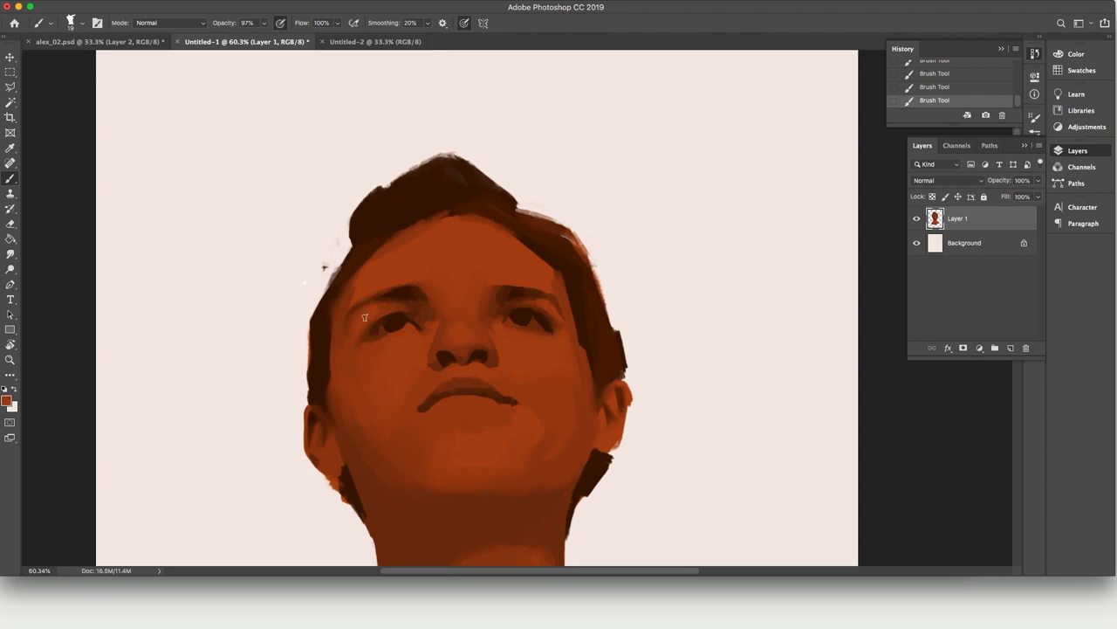
pyautogui.moveTo(365, 317); pyautogui.dragTo(377, 409)
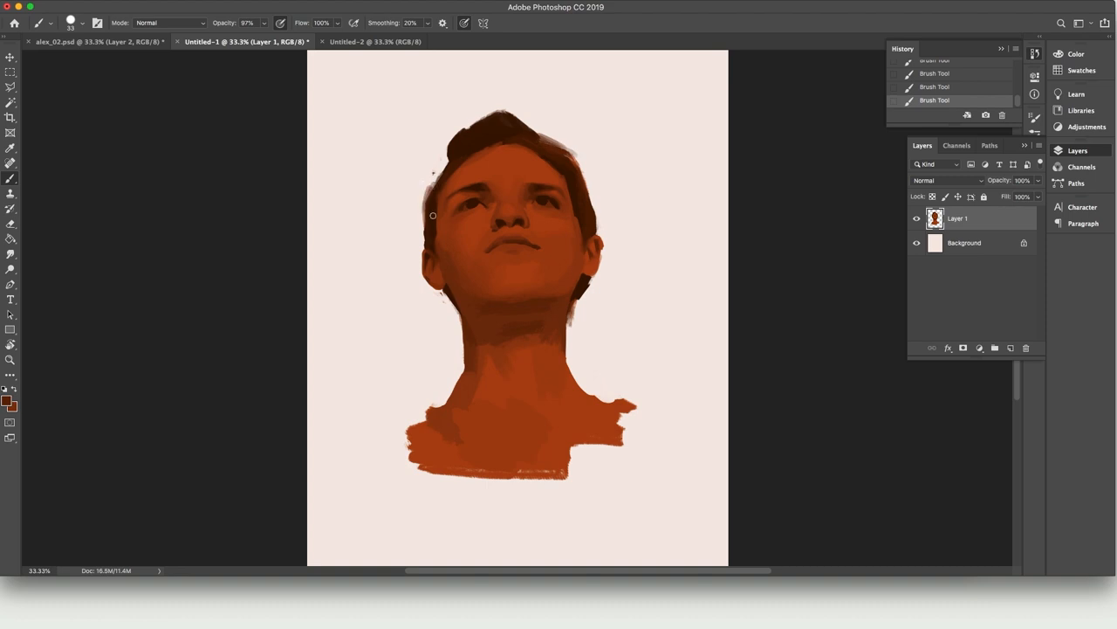
pyautogui.press('f')
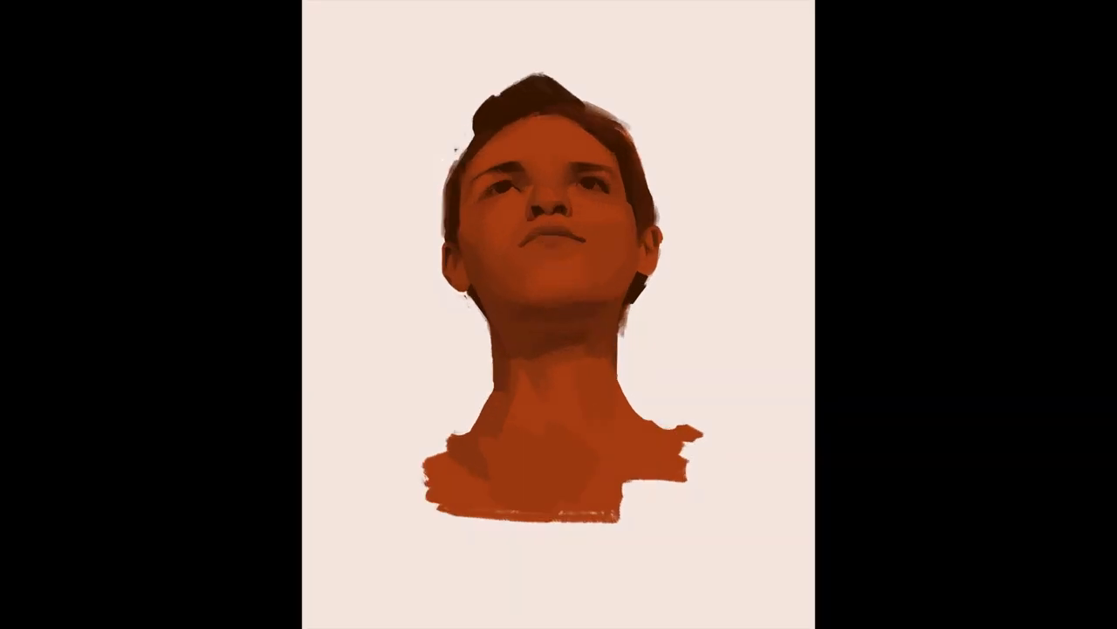